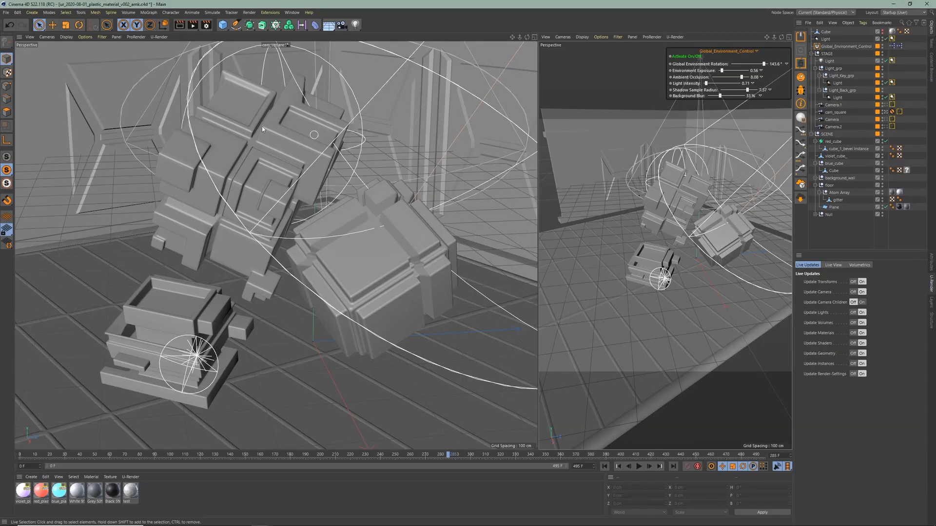
Start the U-Render live preview of the cube scene in the Perspective viewport.
click(159, 36)
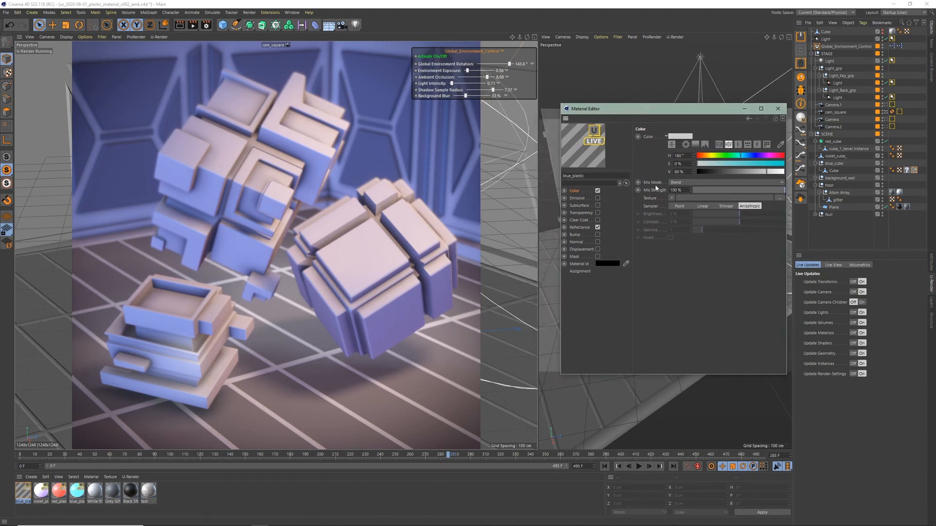
Shift the blue_plastic colour to light blue and enable the Subsurface channel.
drag(690, 163, 731, 163)
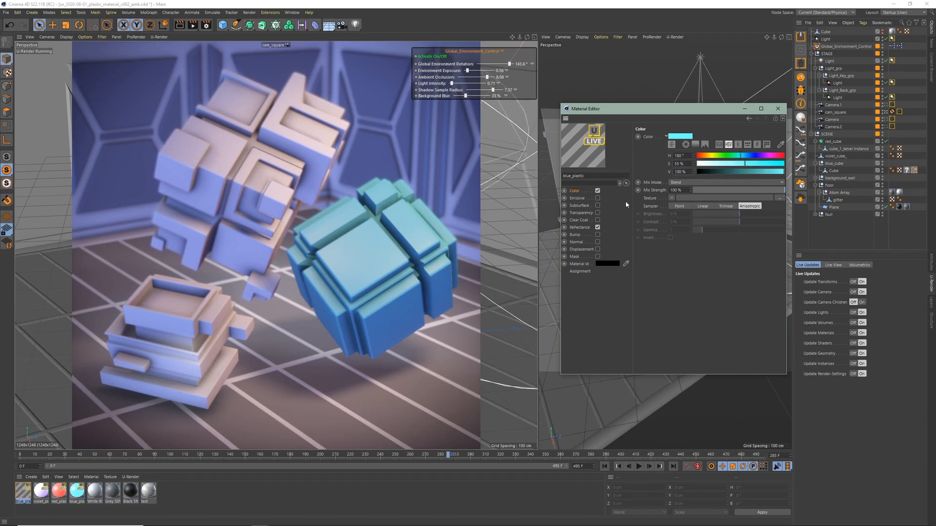
click(579, 205)
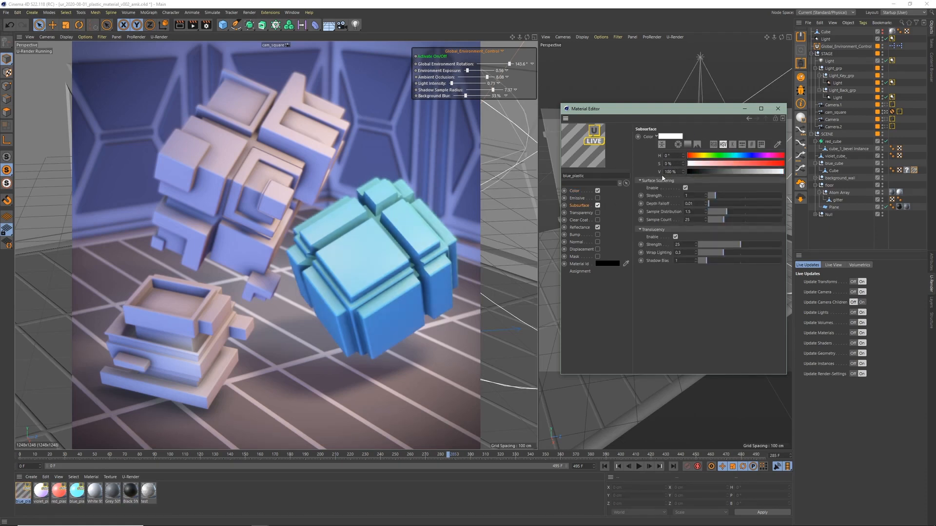
Tint the subsurface H 247 S 39%, with Translucency Strength 40 and Wrap Lighting 0.5.
click(685, 188)
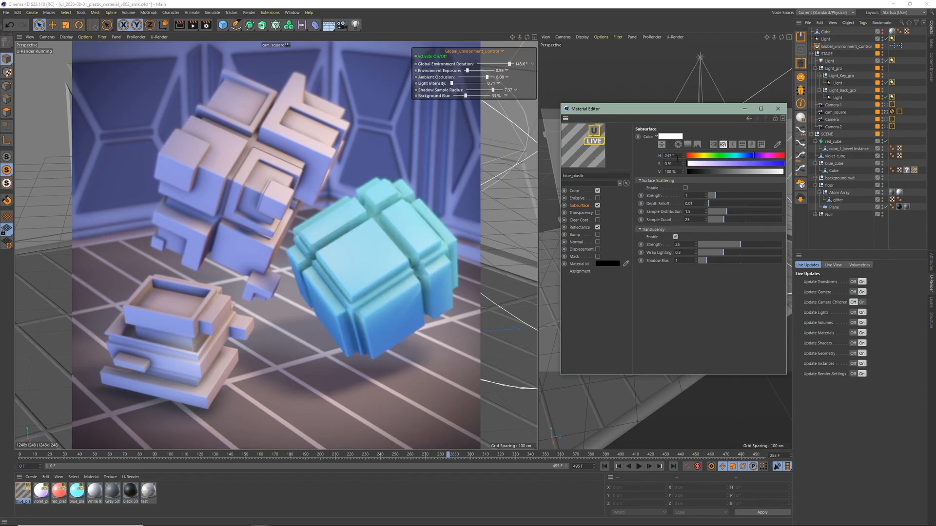
drag(704, 164, 731, 172)
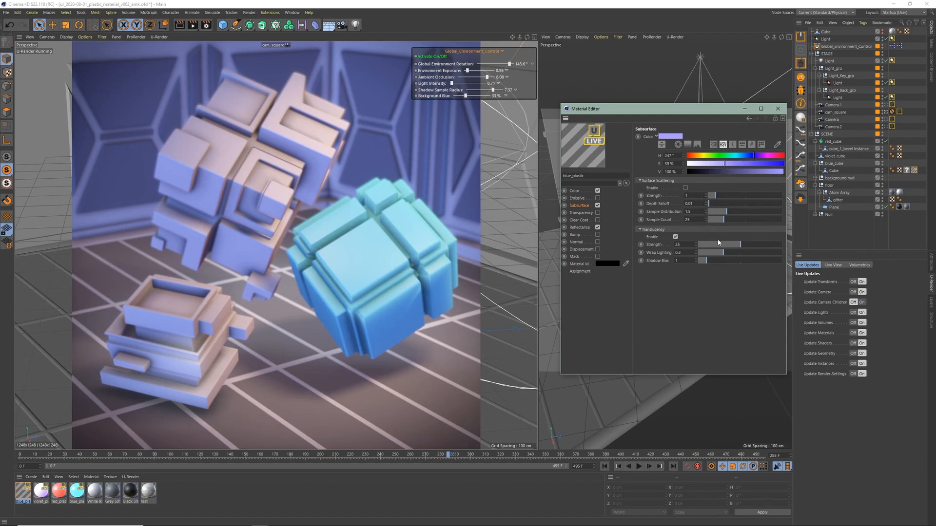
drag(707, 244, 770, 245)
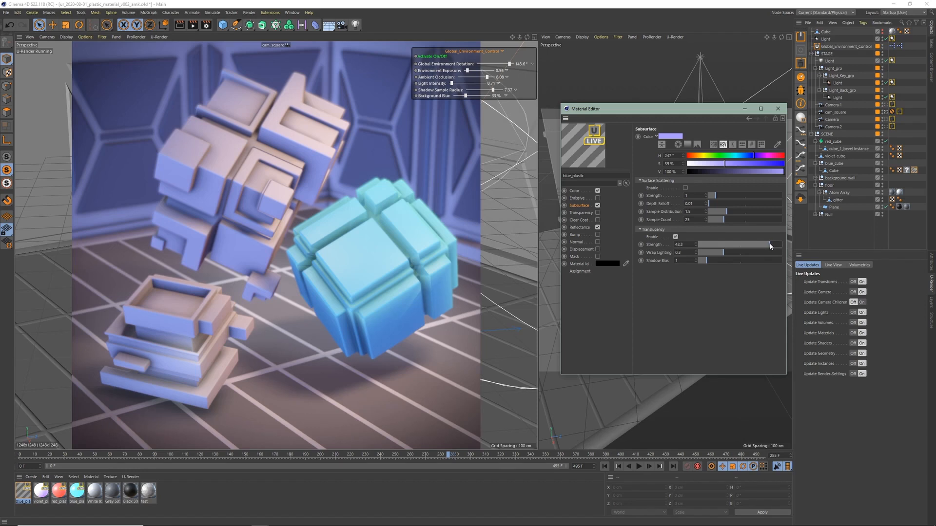
drag(746, 244, 770, 244)
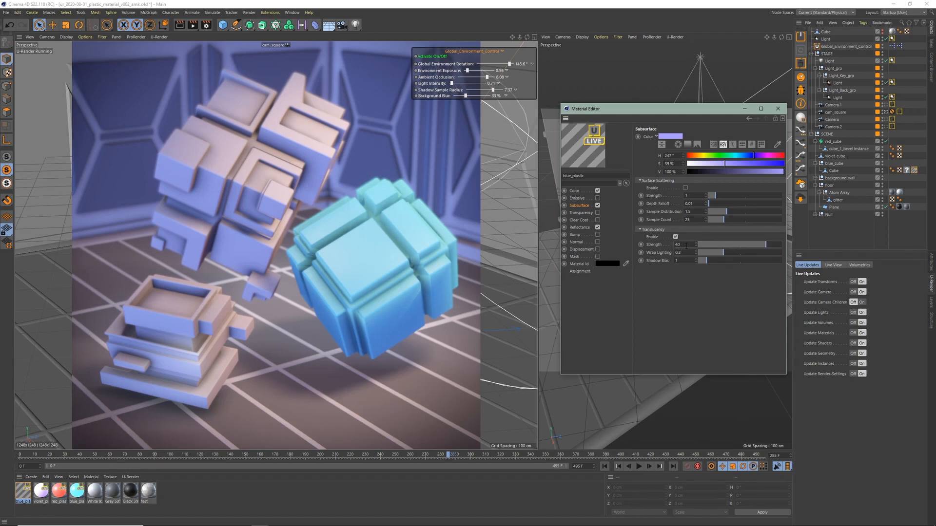
drag(686, 252, 701, 252)
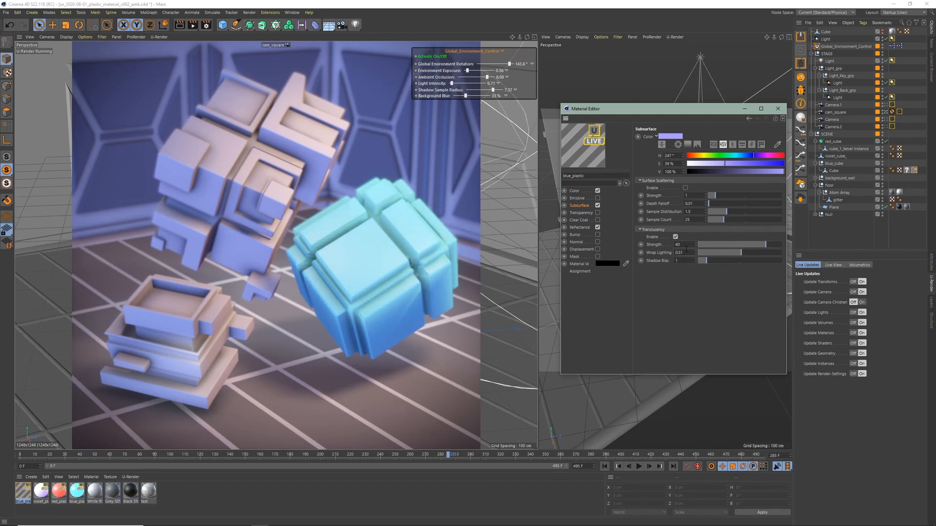
Enable Surface Scattering and raise its scattering values.
click(685, 187)
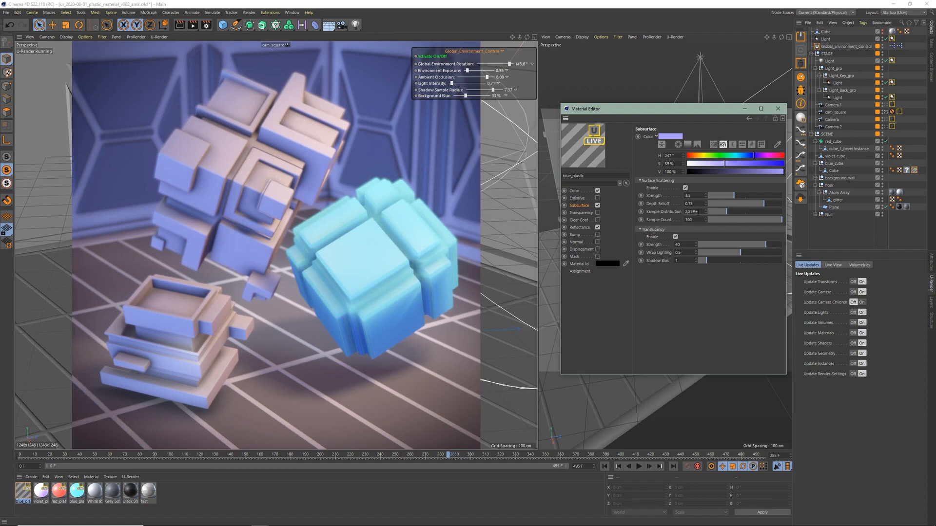
drag(696, 211, 699, 211)
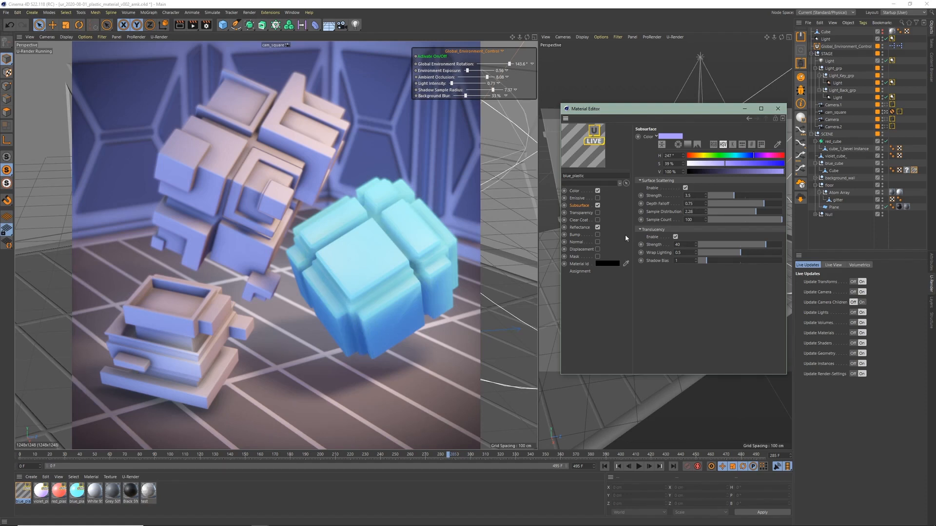
click(579, 228)
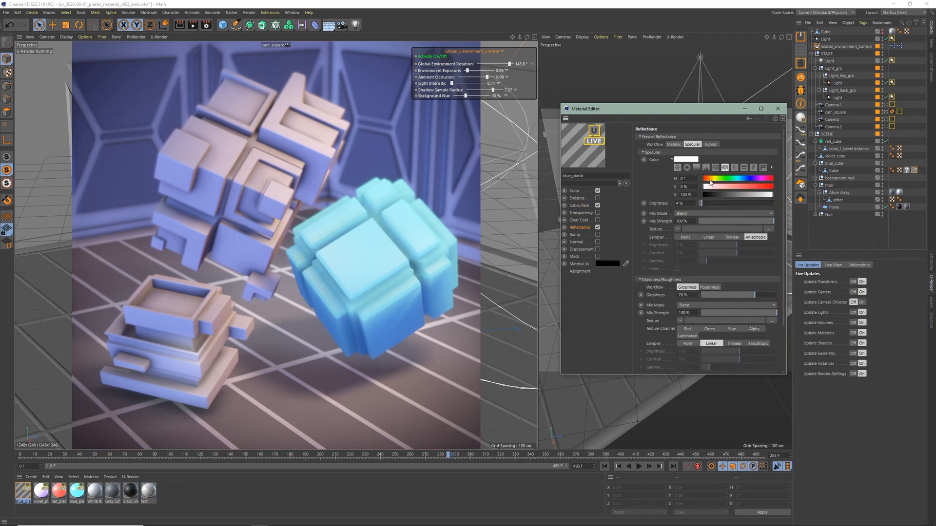
Make the specular pale cyan at 15% brightness and 80% glossiness, and enable Bump.
drag(713, 178, 749, 179)
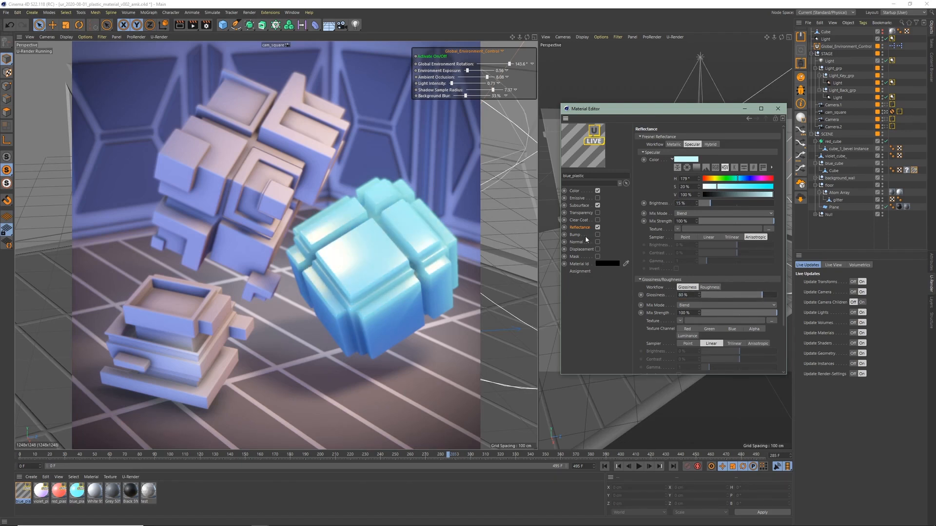
click(575, 235)
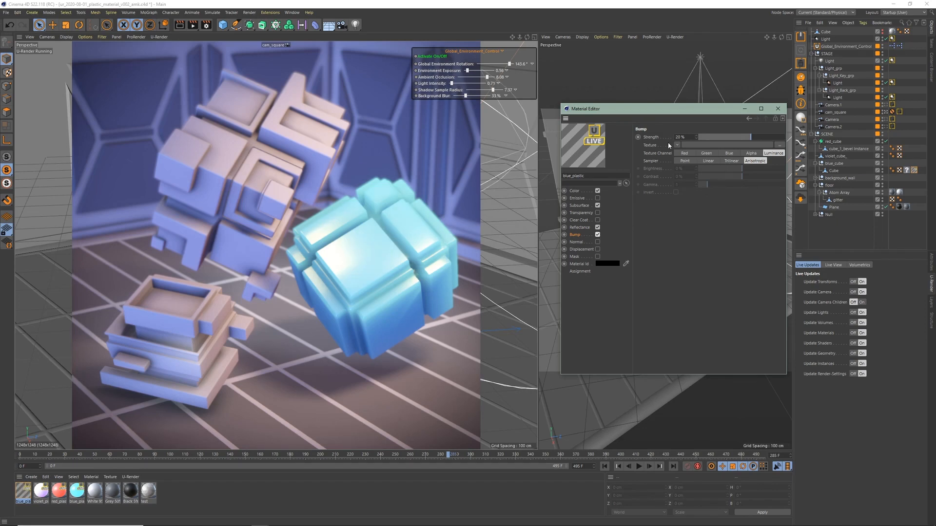
Use a Noise shader as the bump texture, with another noise type and 10% Global Scale.
click(677, 145)
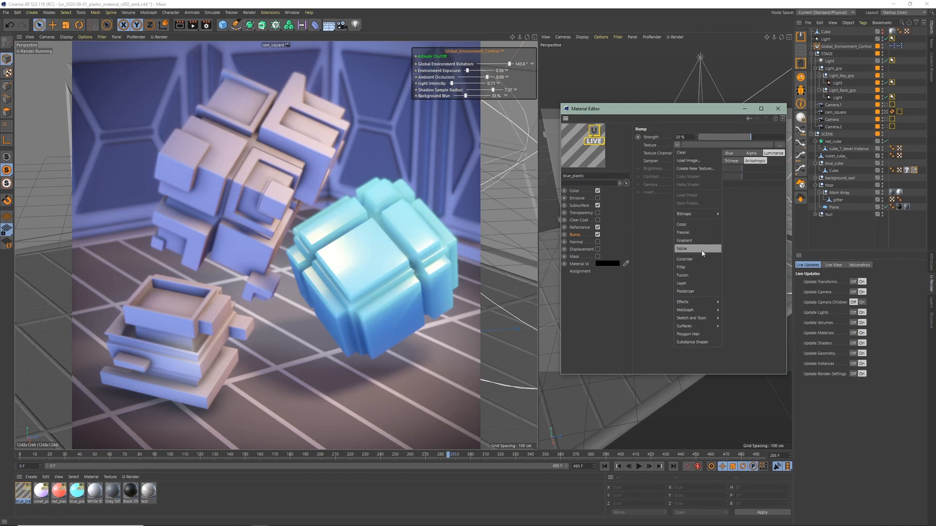
click(682, 249)
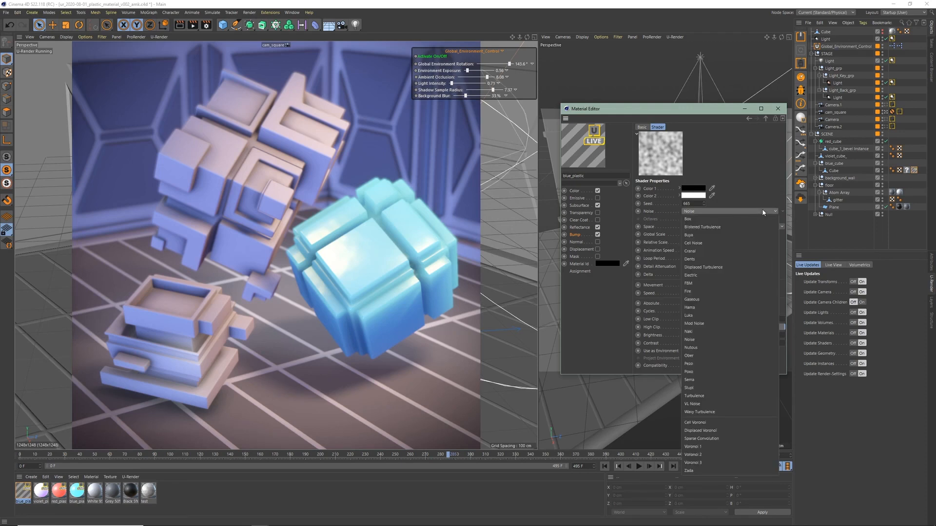
click(689, 388)
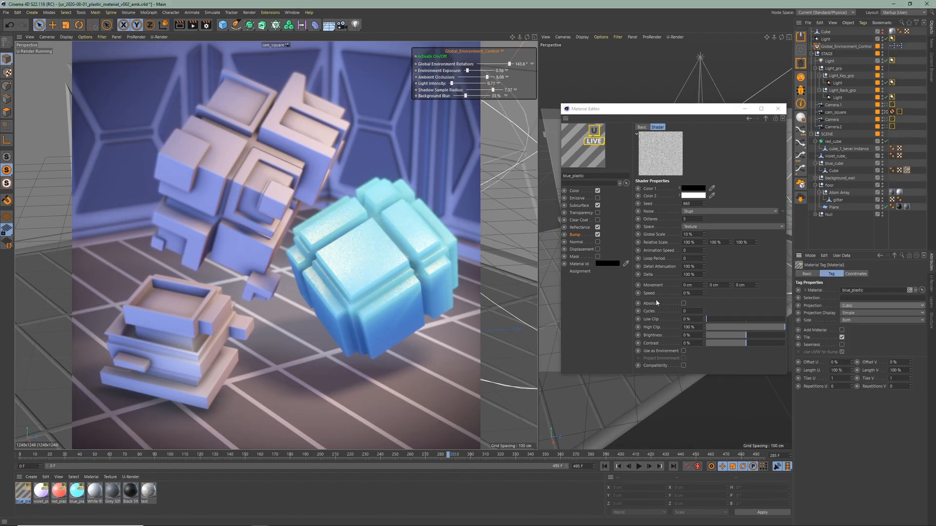
click(574, 234)
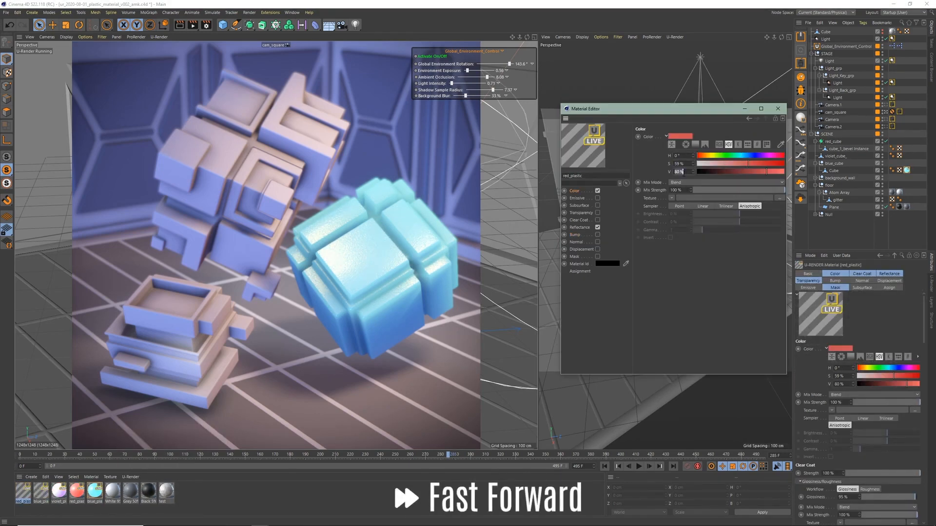
Edit red_plastic's Subsurface and Reflectance settings so the cube renders glossy red.
click(578, 205)
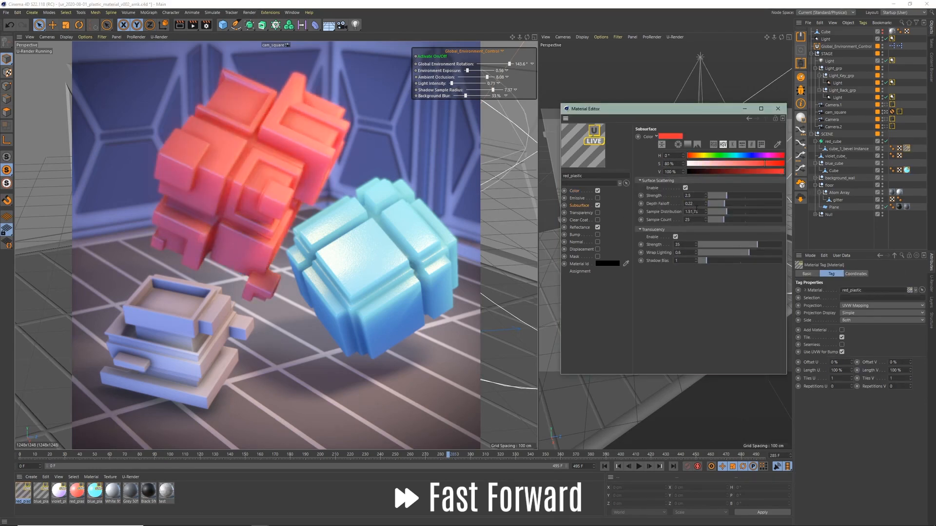
click(578, 226)
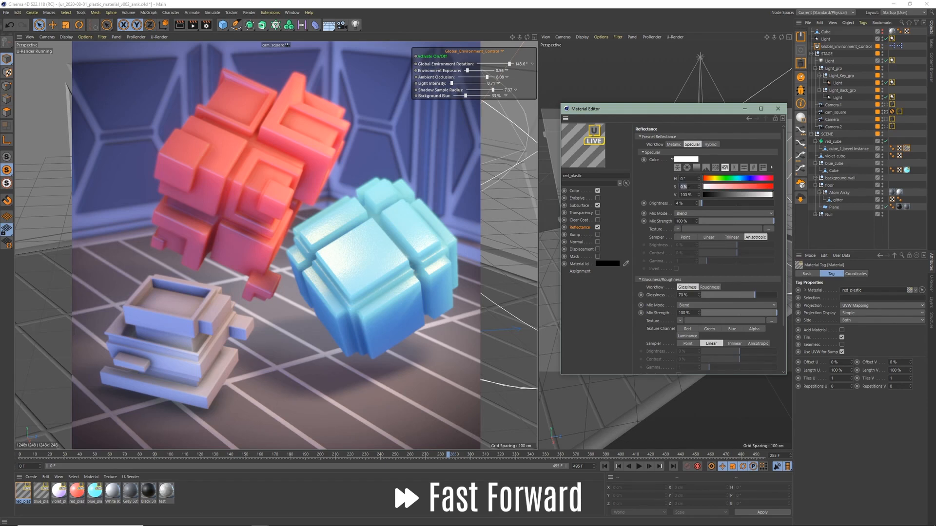